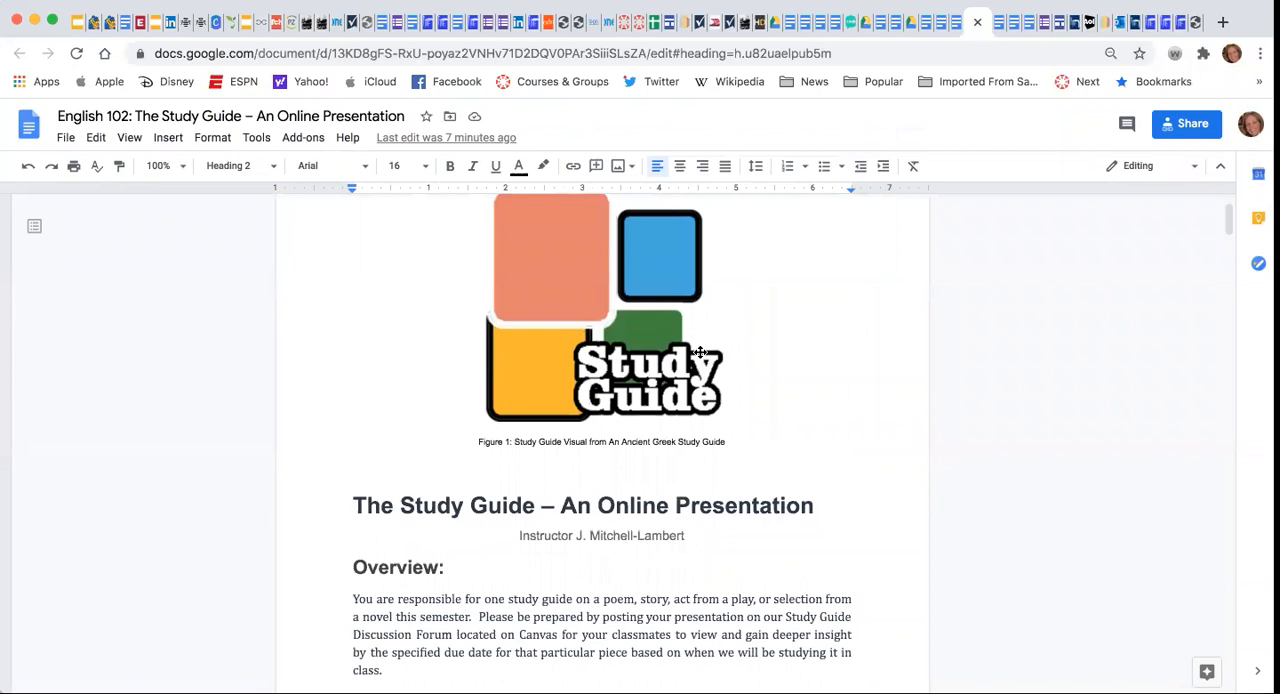
pyautogui.scroll(-3)
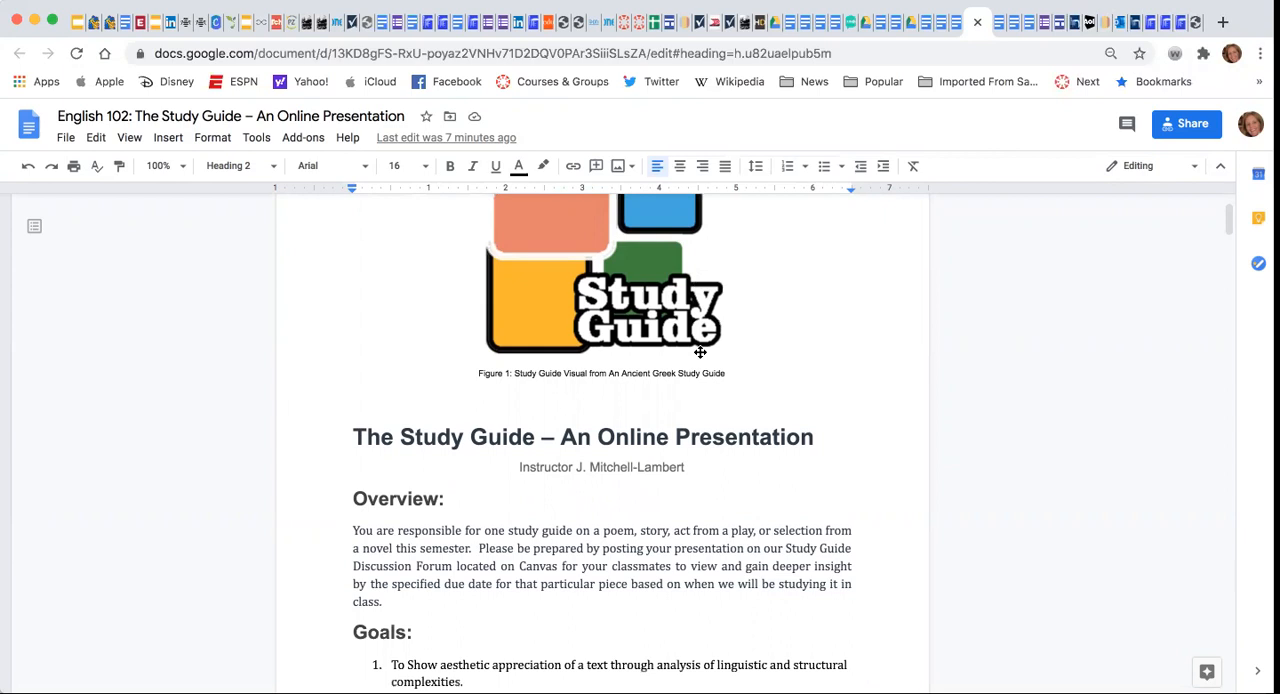
pyautogui.scroll(-3)
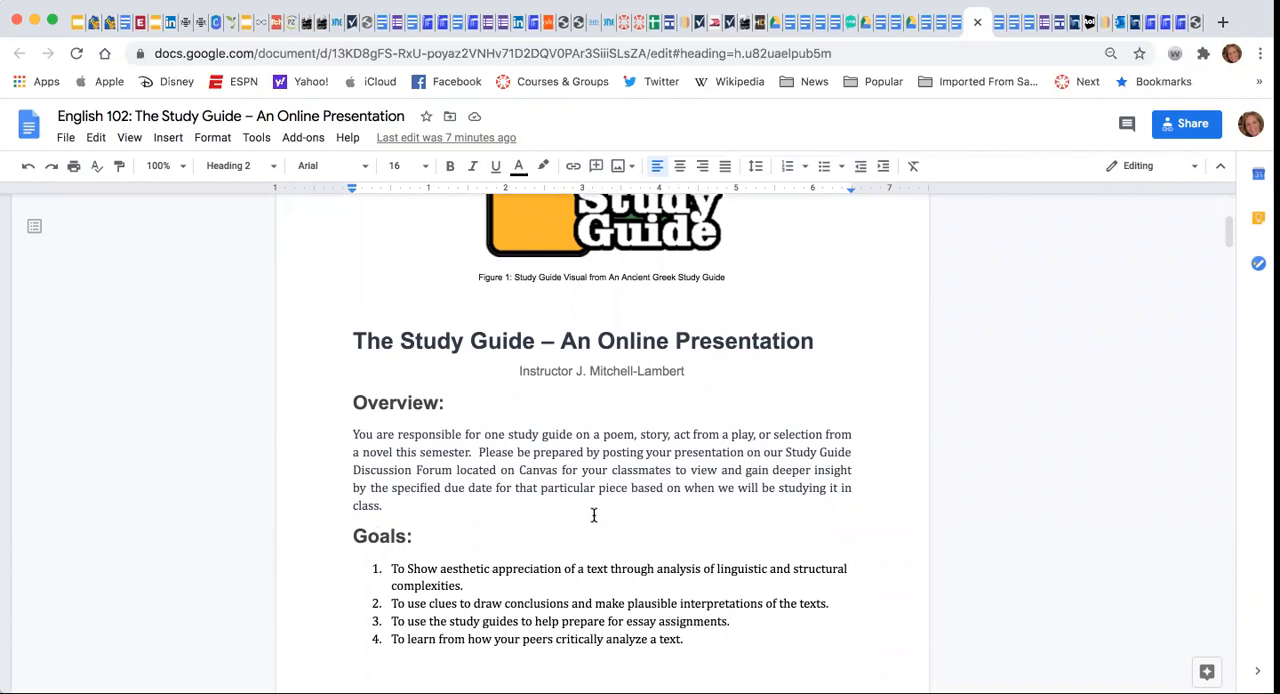
pyautogui.scroll(-3)
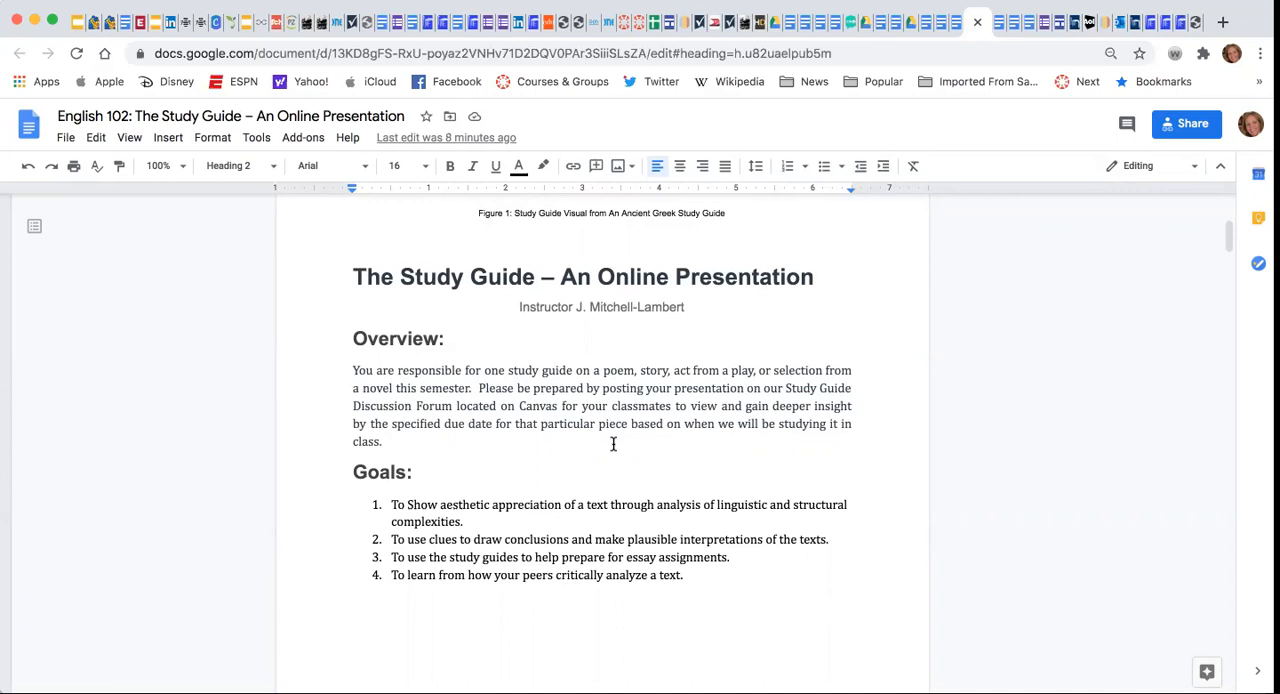
pyautogui.scroll(-3)
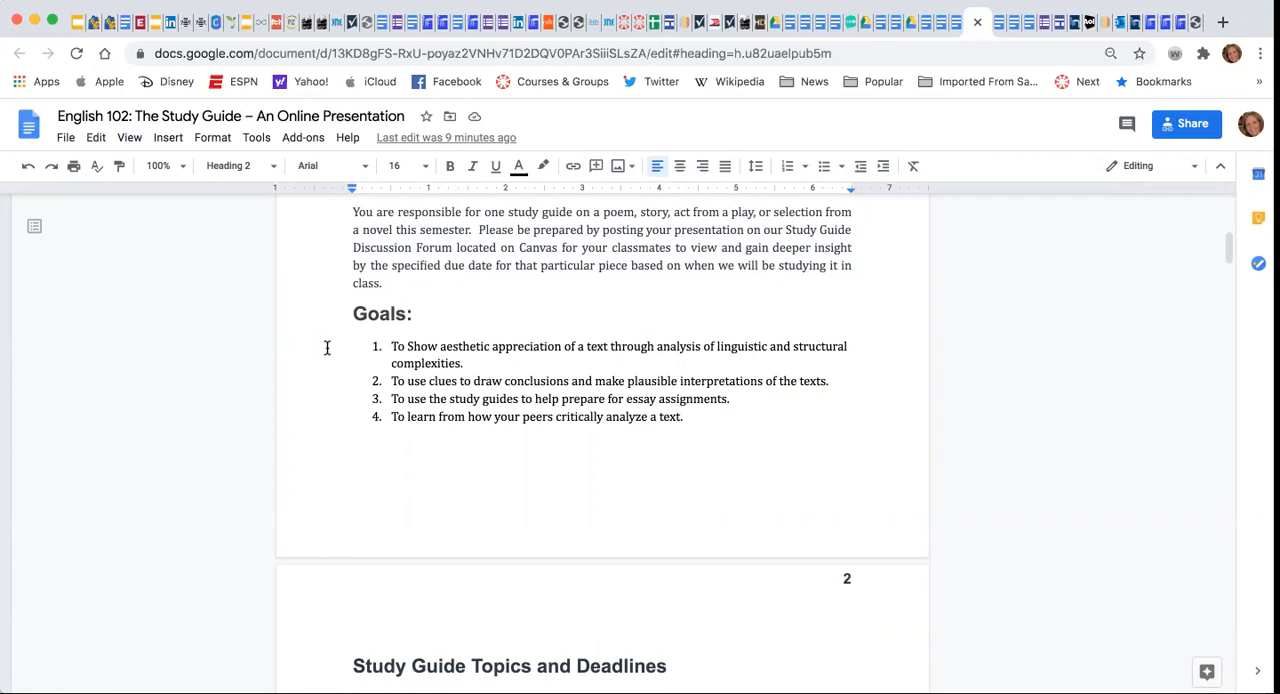
pyautogui.moveTo(343, 357)
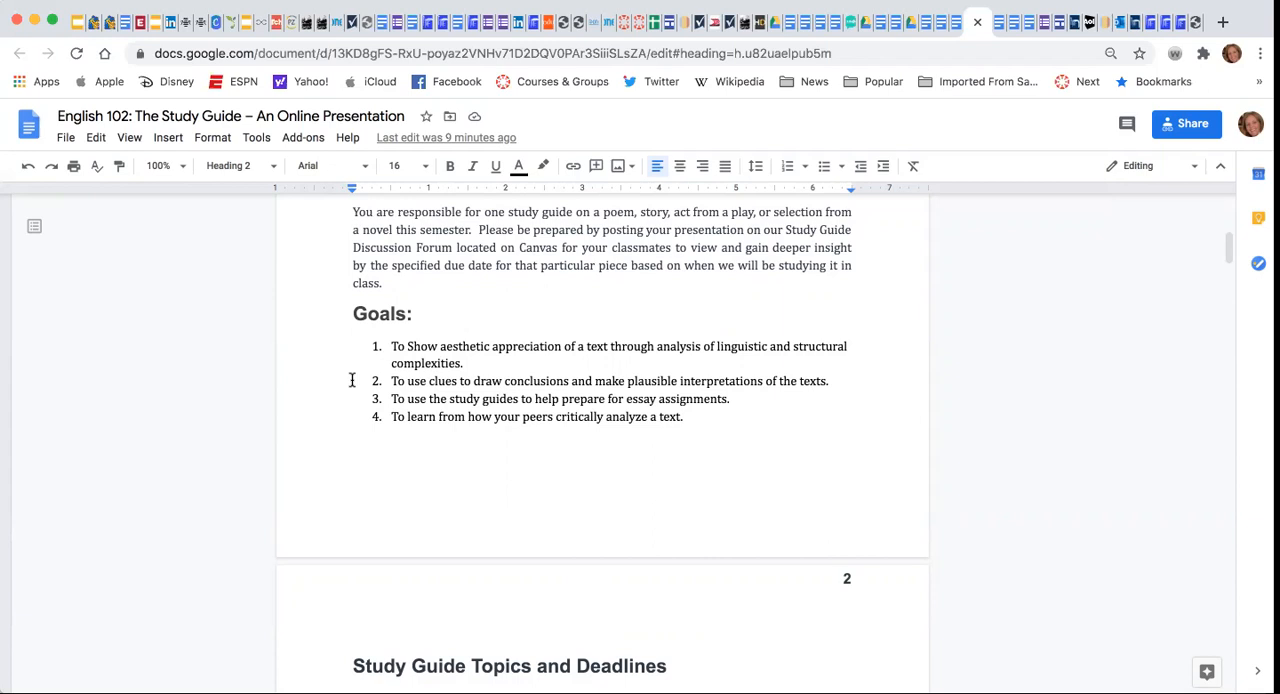
pyautogui.scroll(-3)
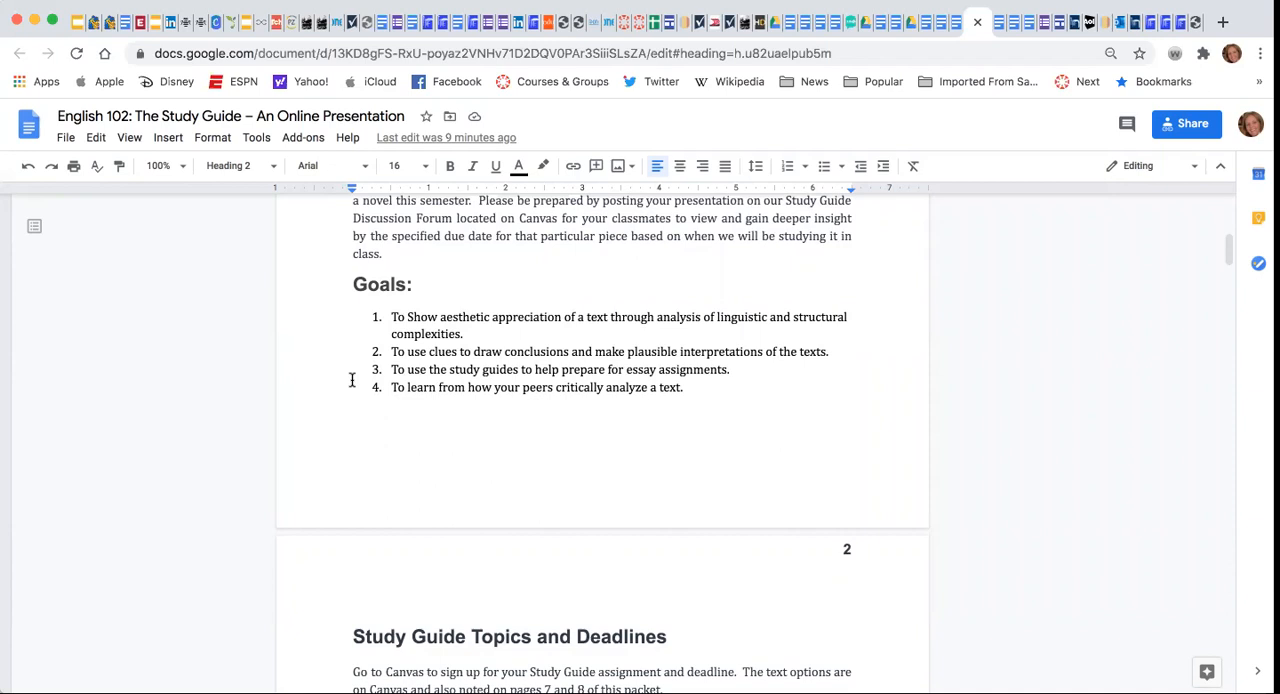
pyautogui.scroll(-3)
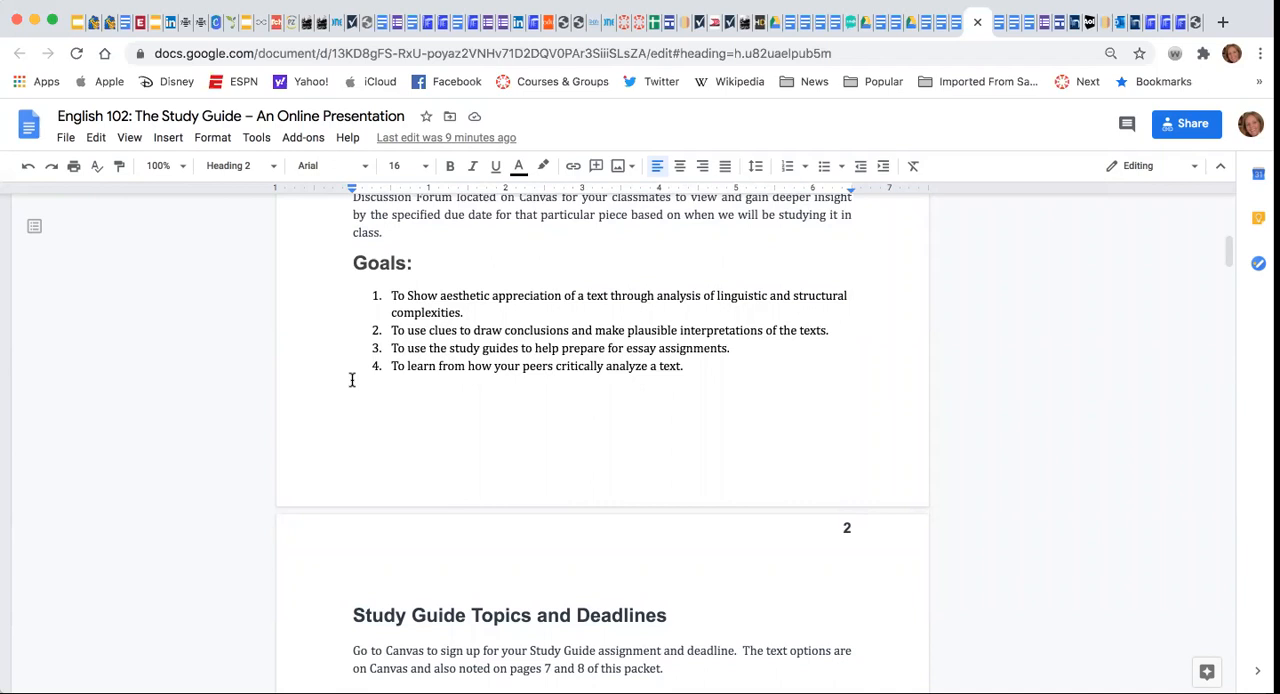
pyautogui.scroll(-3)
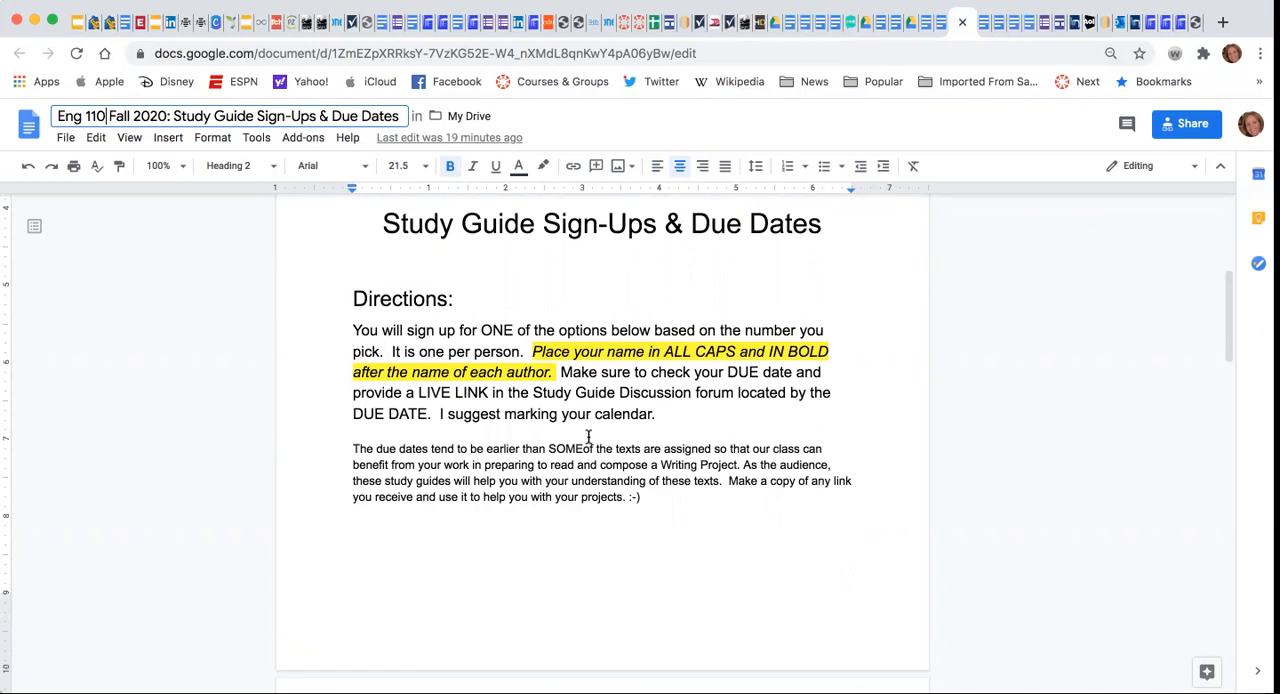
pyautogui.scroll(-3)
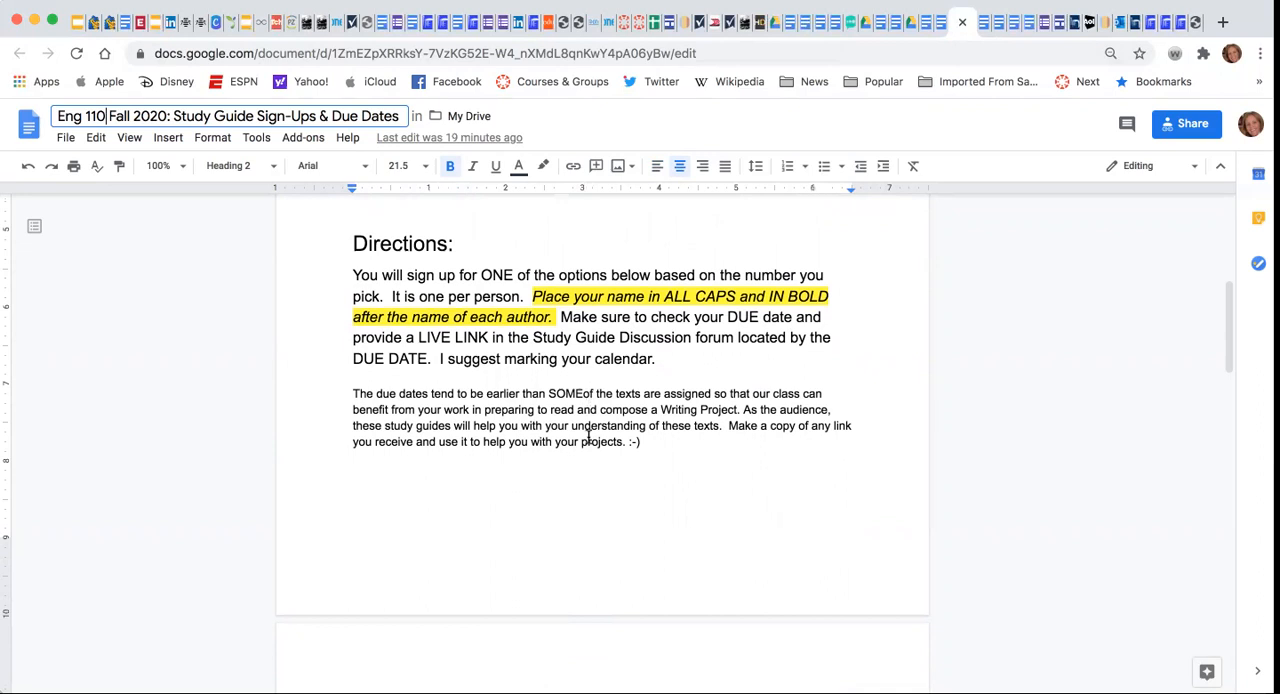
pyautogui.scroll(-3)
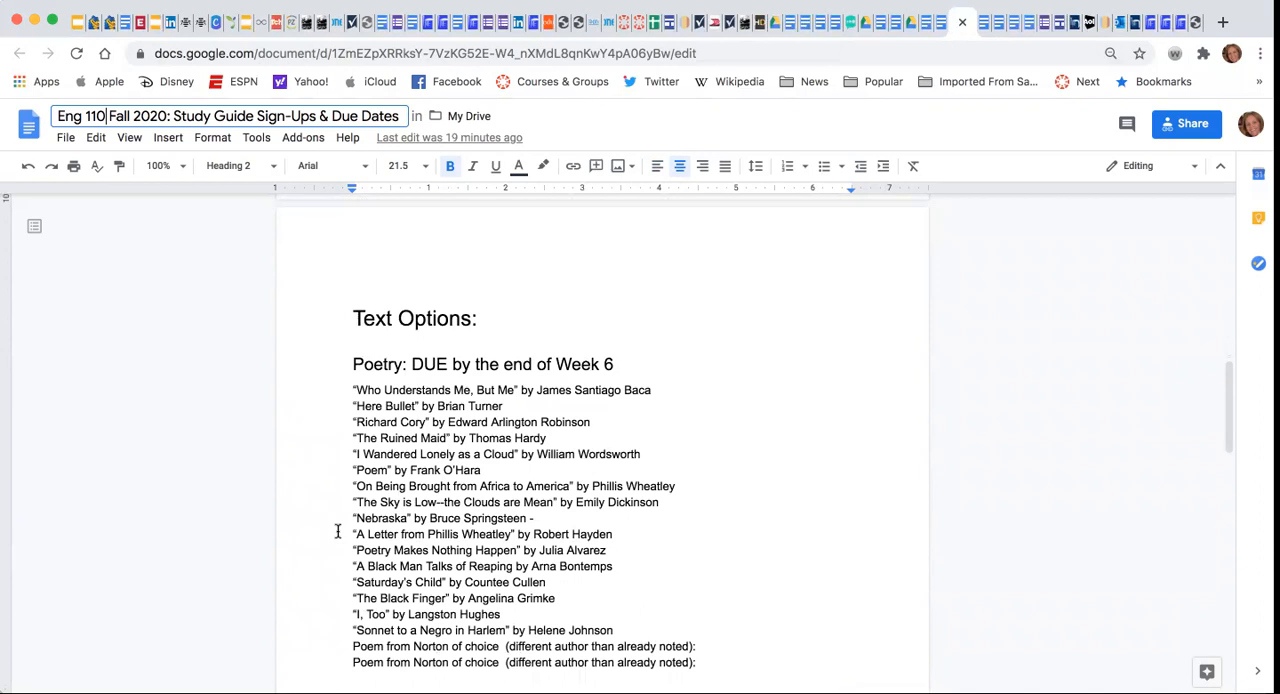
pyautogui.scroll(-3)
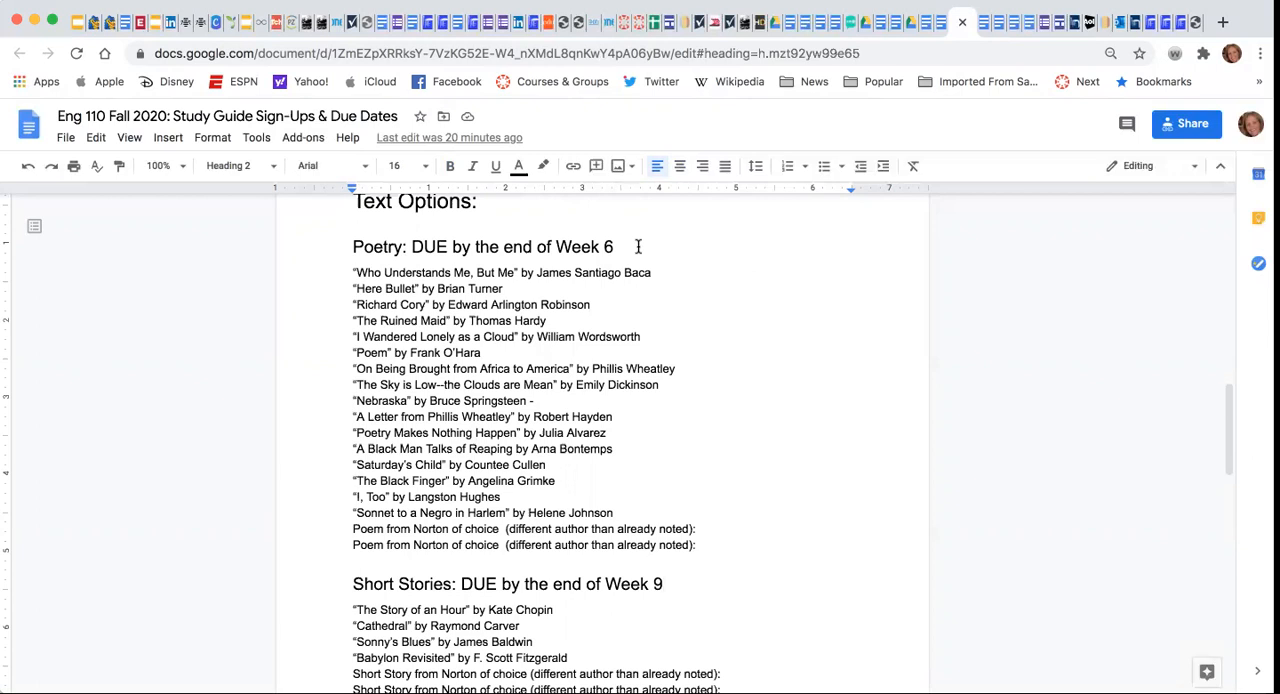
pyautogui.scroll(-3)
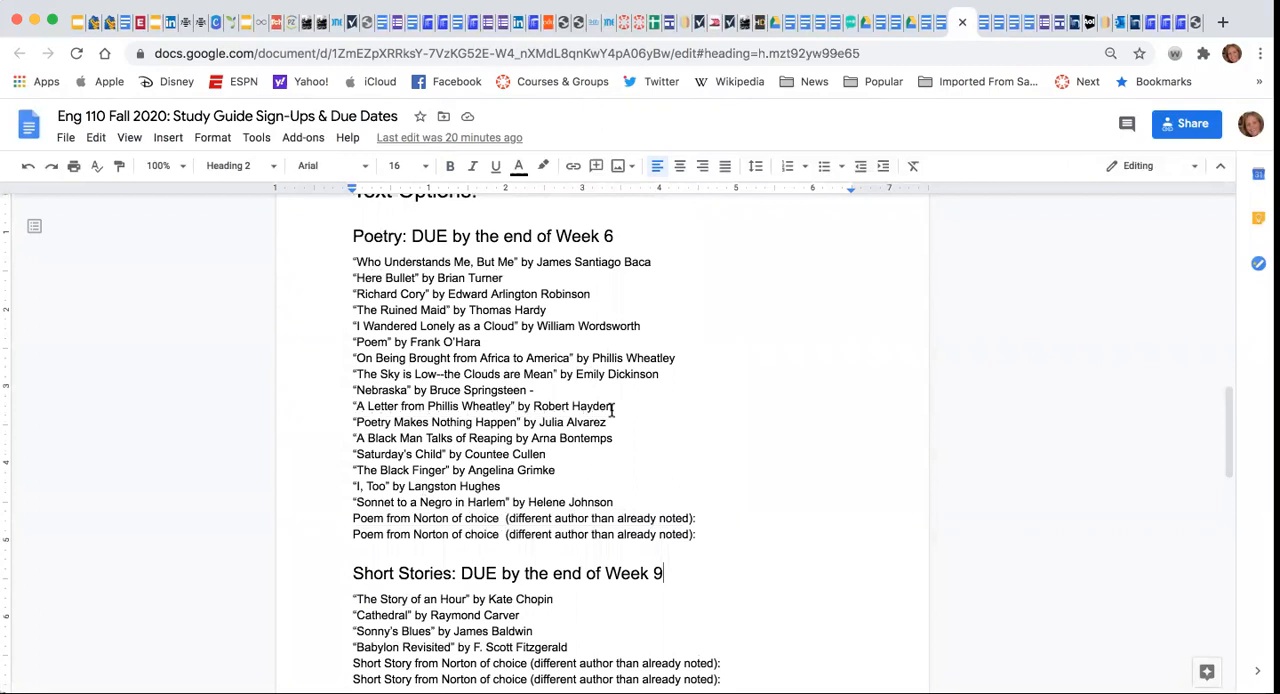
pyautogui.scroll(3)
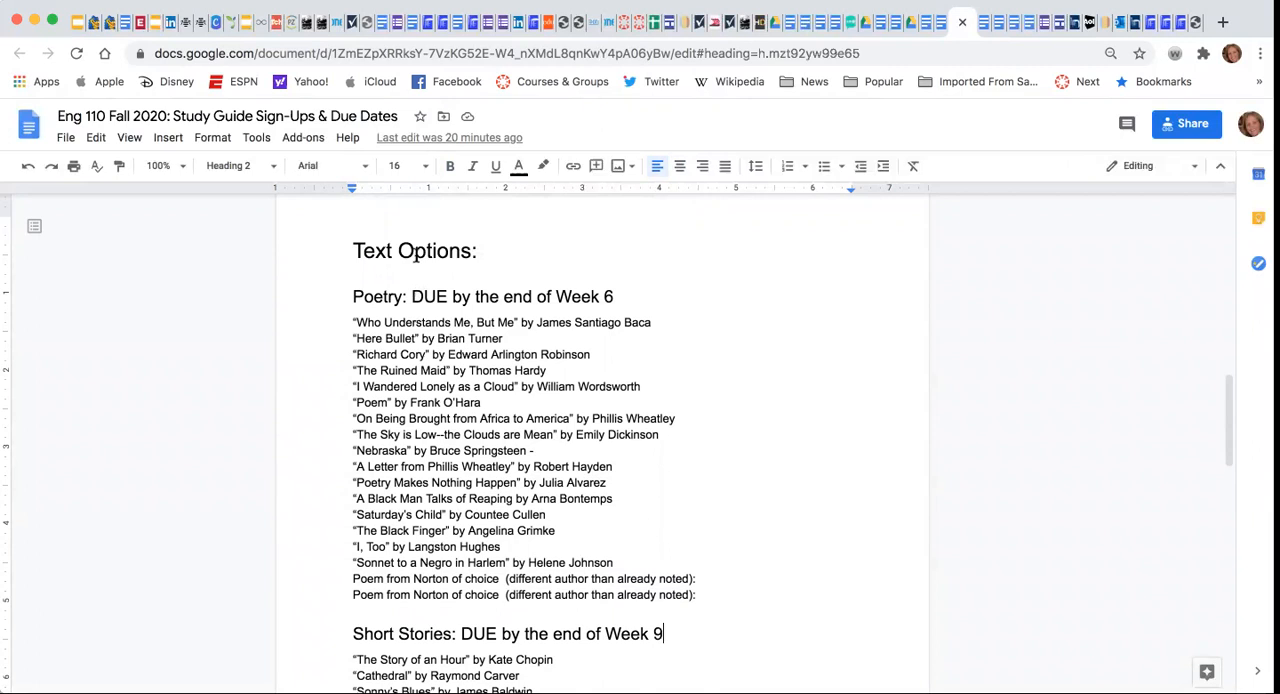
pyautogui.moveTo(613, 337)
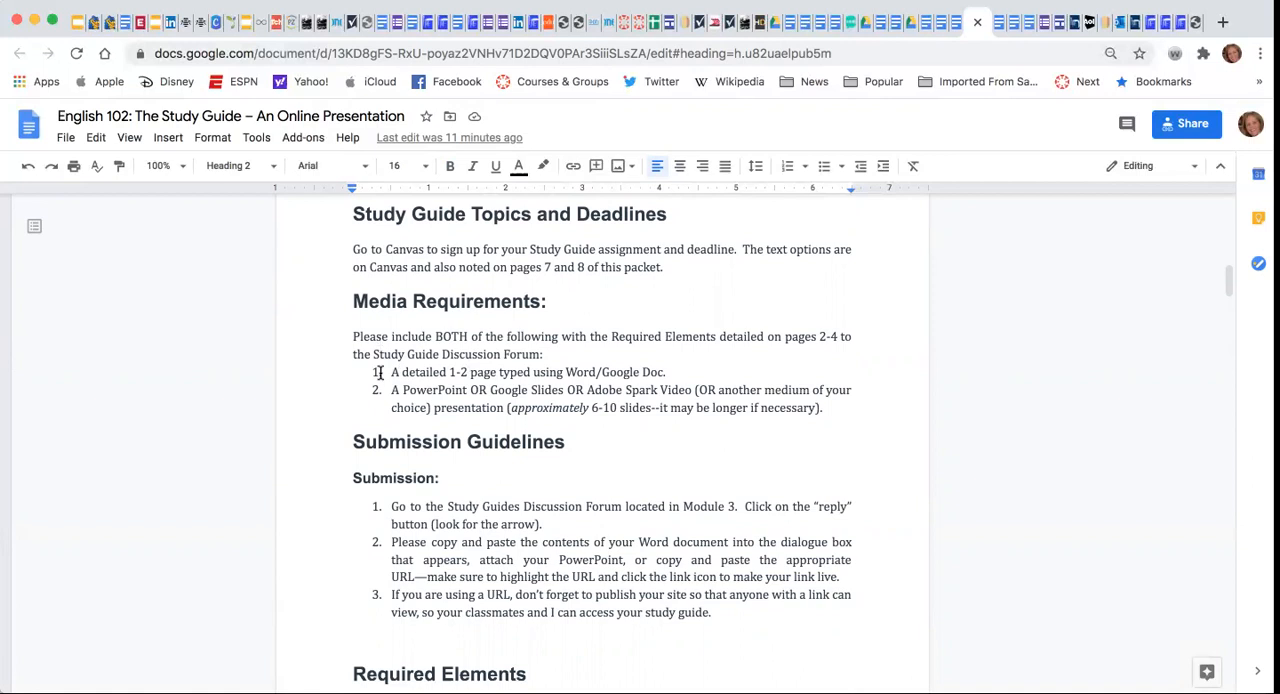
pyautogui.moveTo(690, 372)
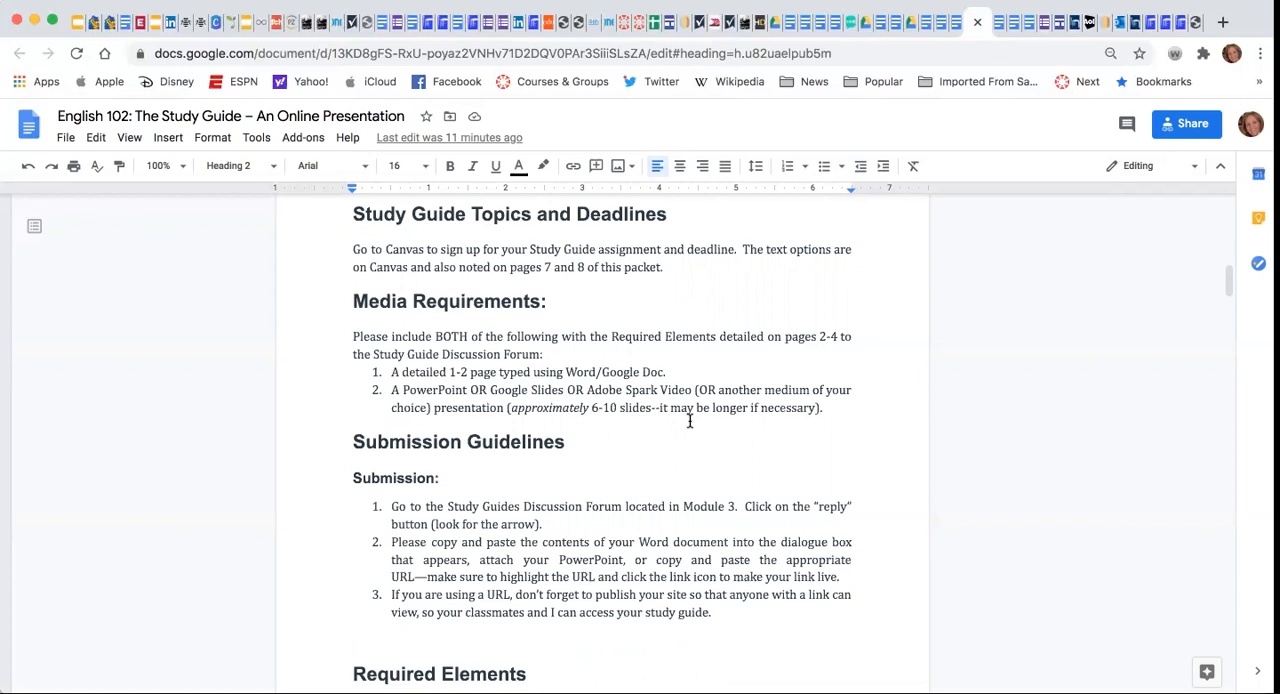
pyautogui.scroll(-3)
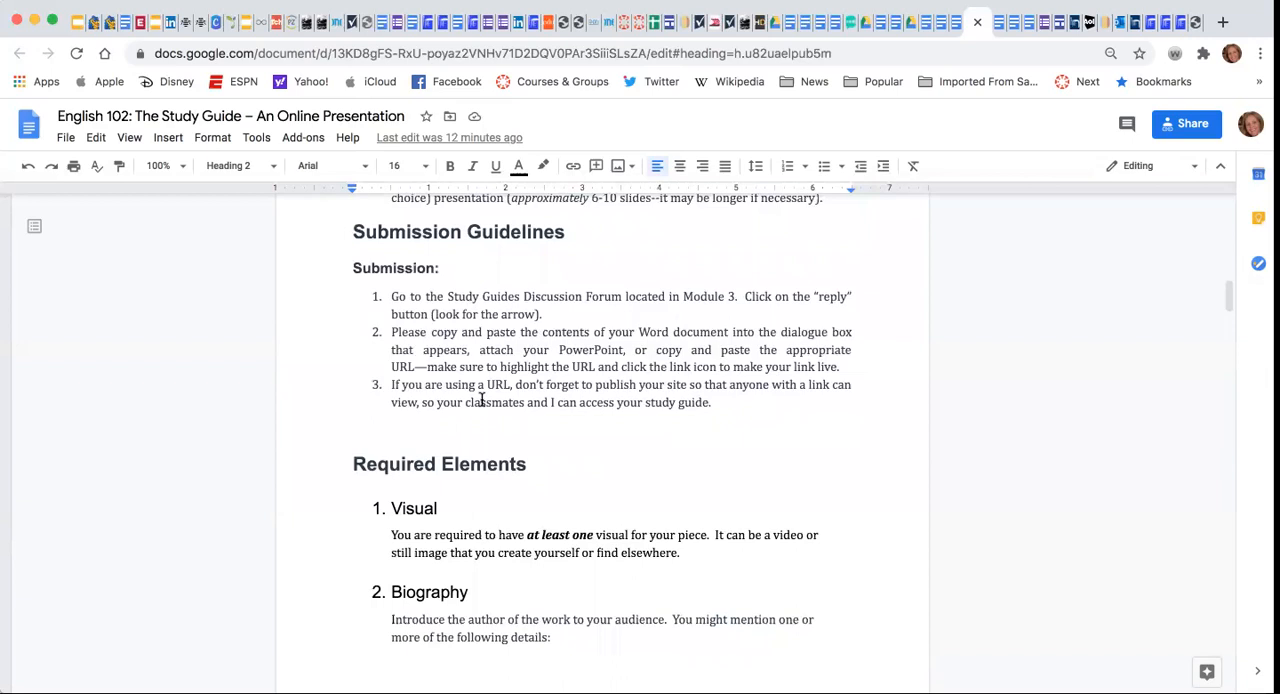
pyautogui.moveTo(621, 413)
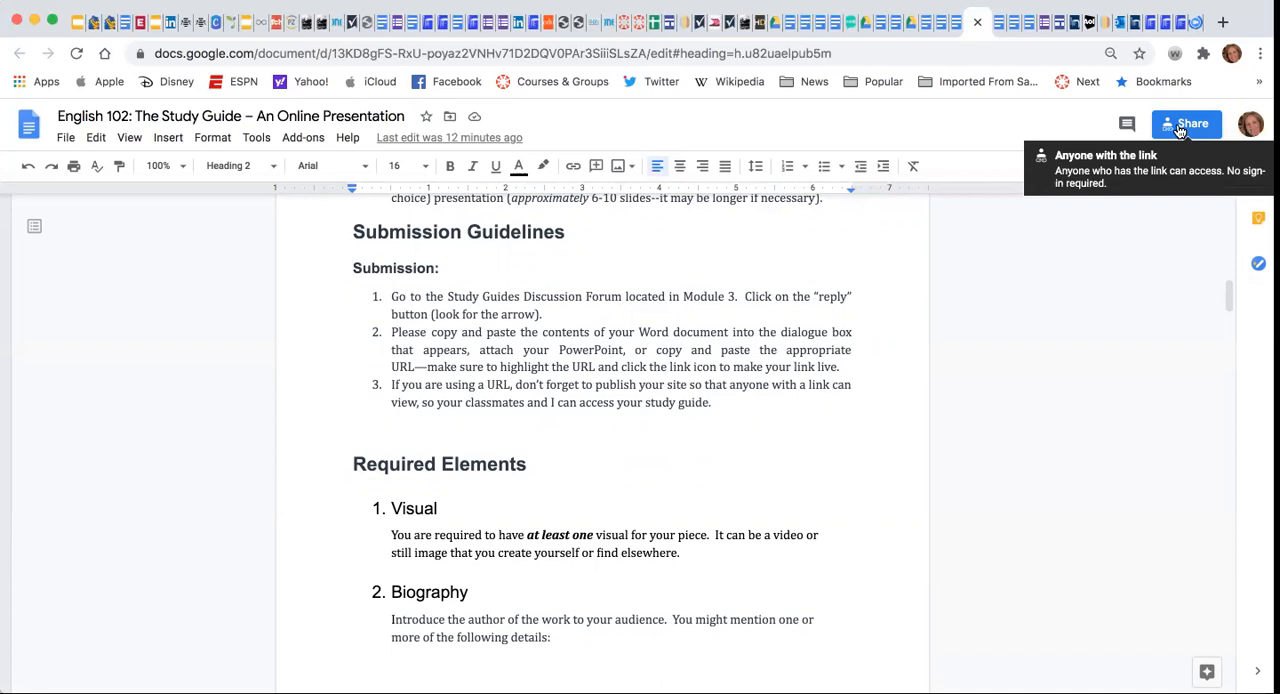
pyautogui.scroll(-3)
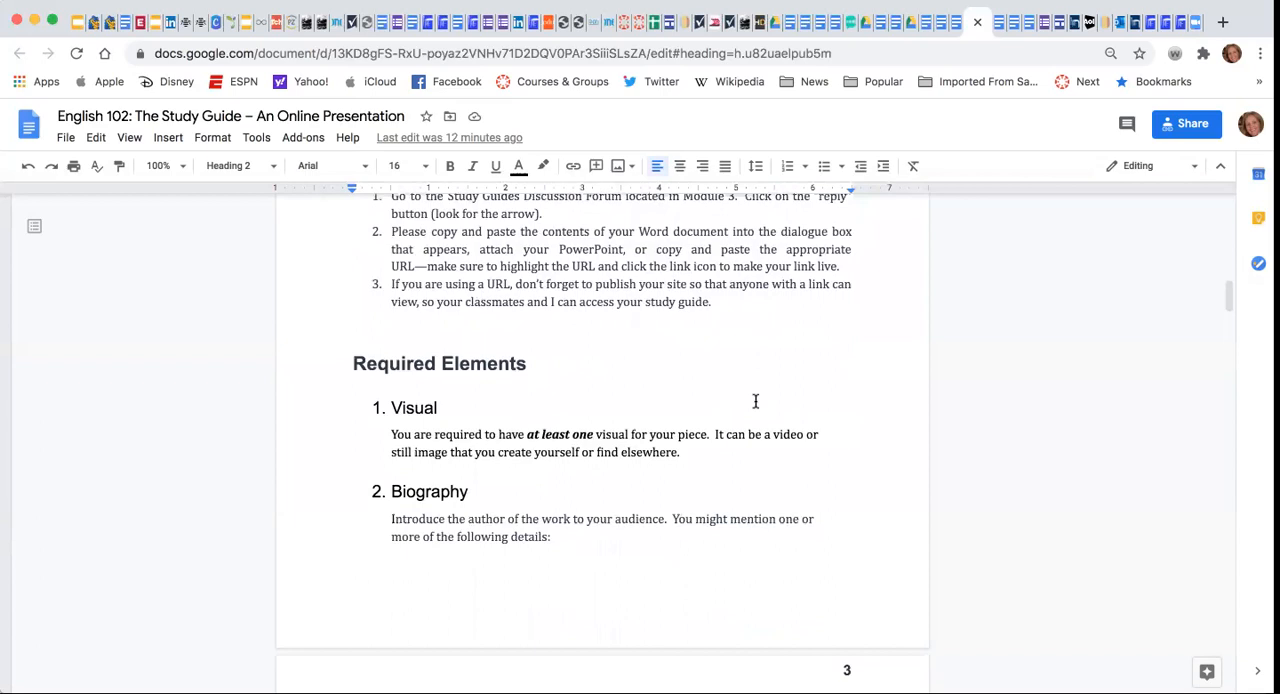
pyautogui.scroll(-3)
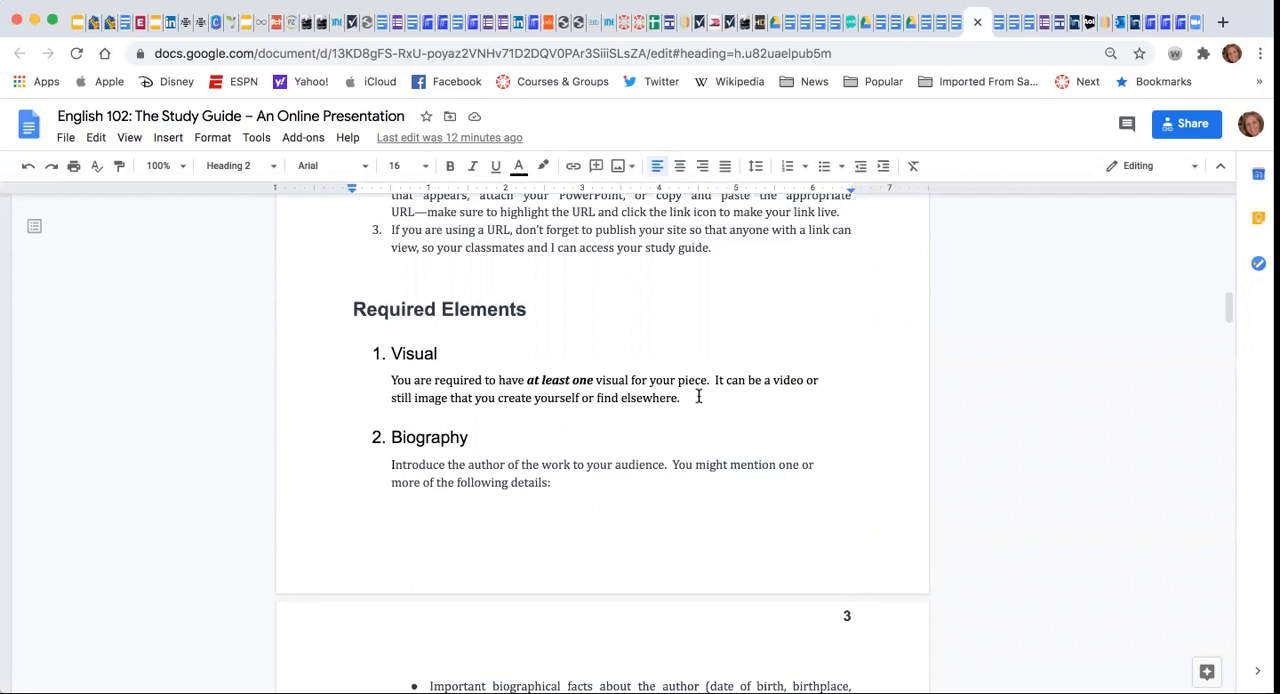
pyautogui.scroll(-3)
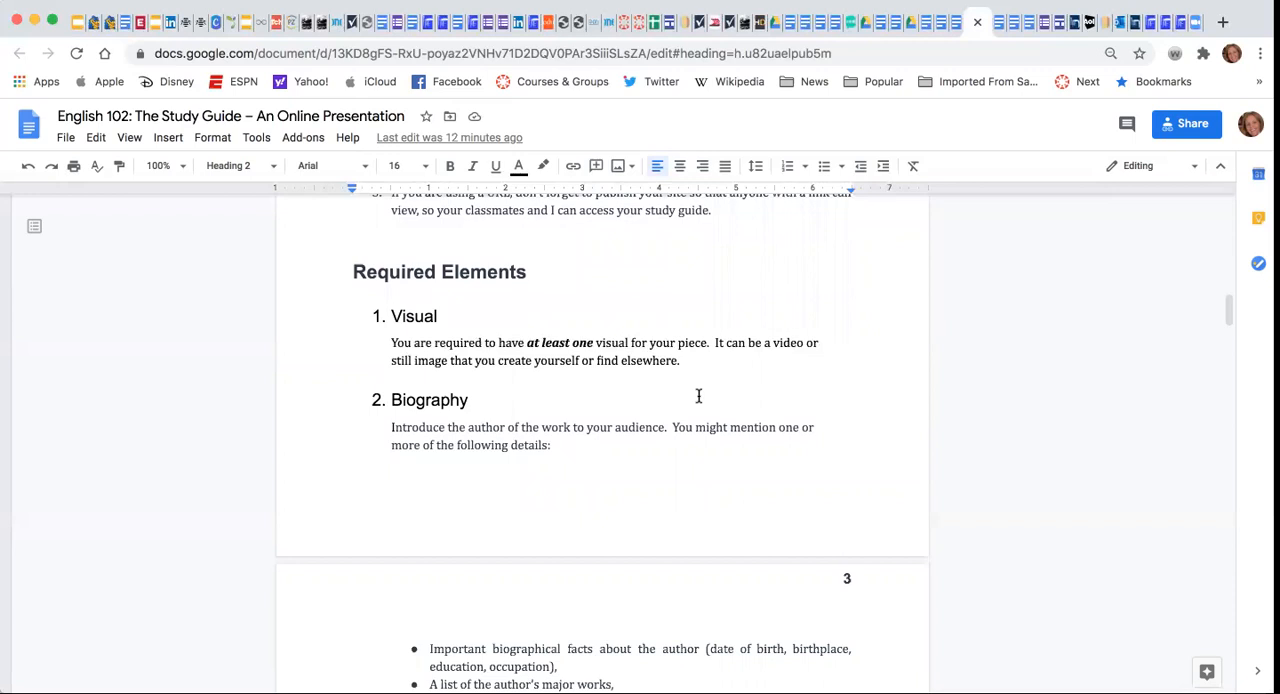
pyautogui.scroll(-3)
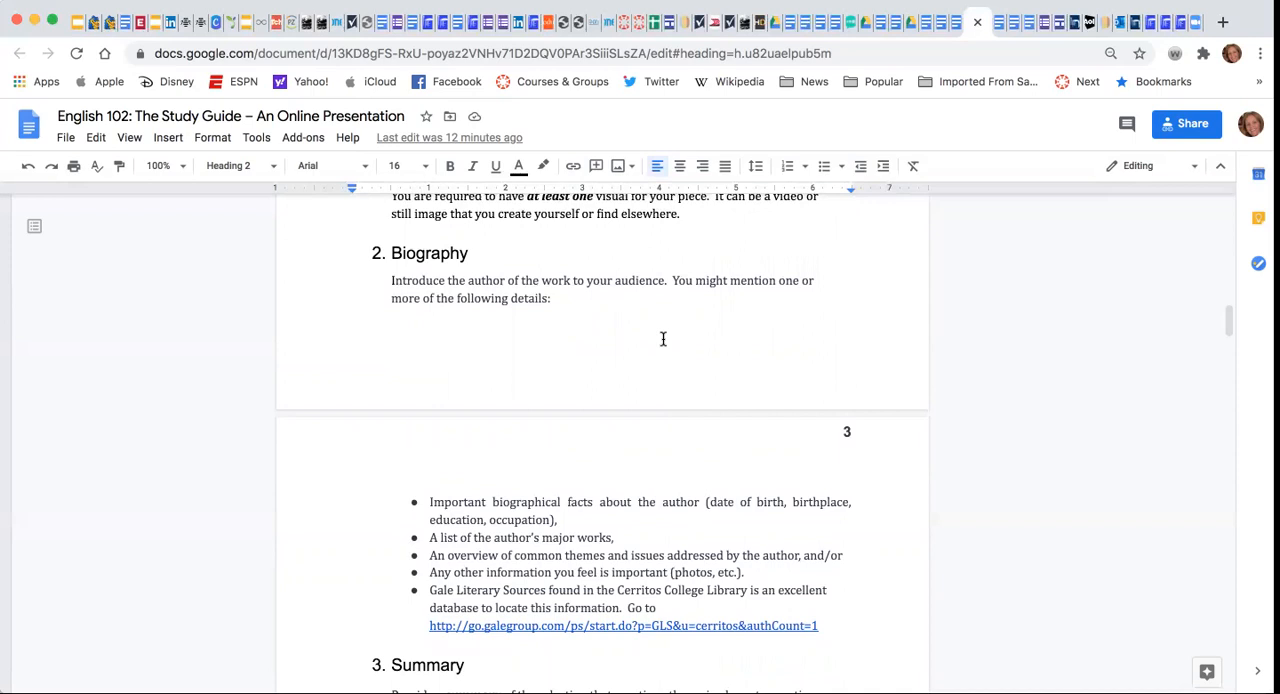
pyautogui.scroll(-3)
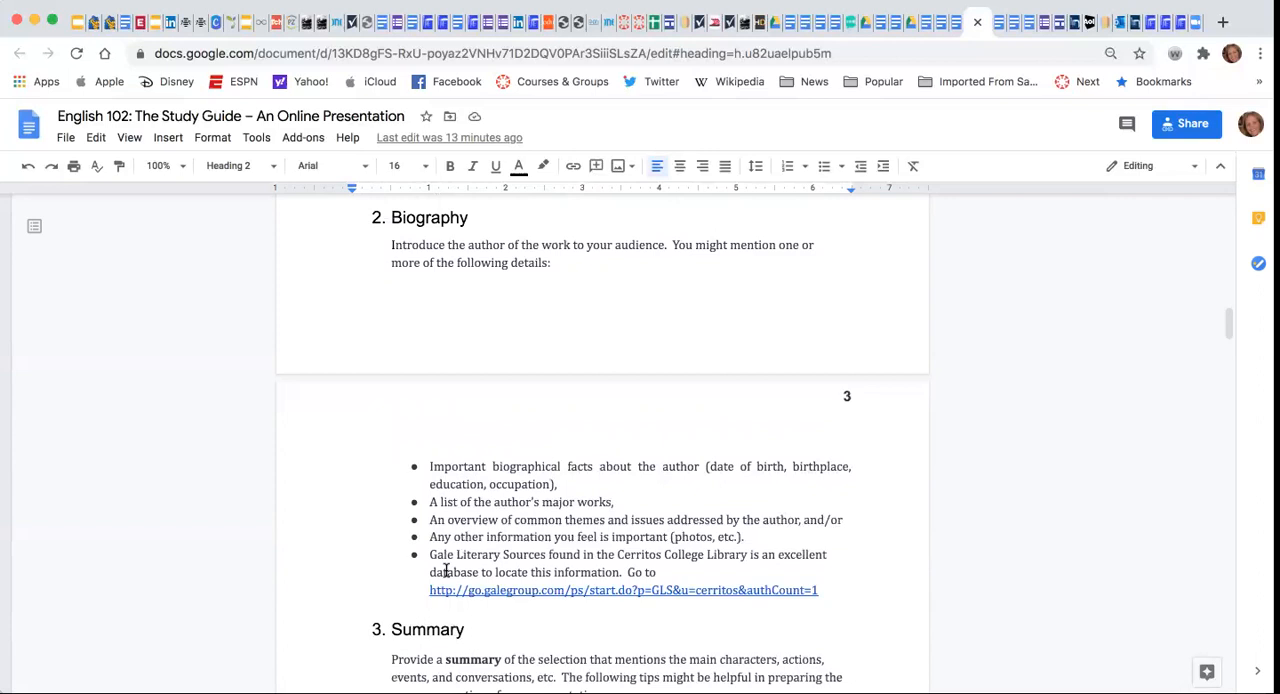
pyautogui.scroll(-3)
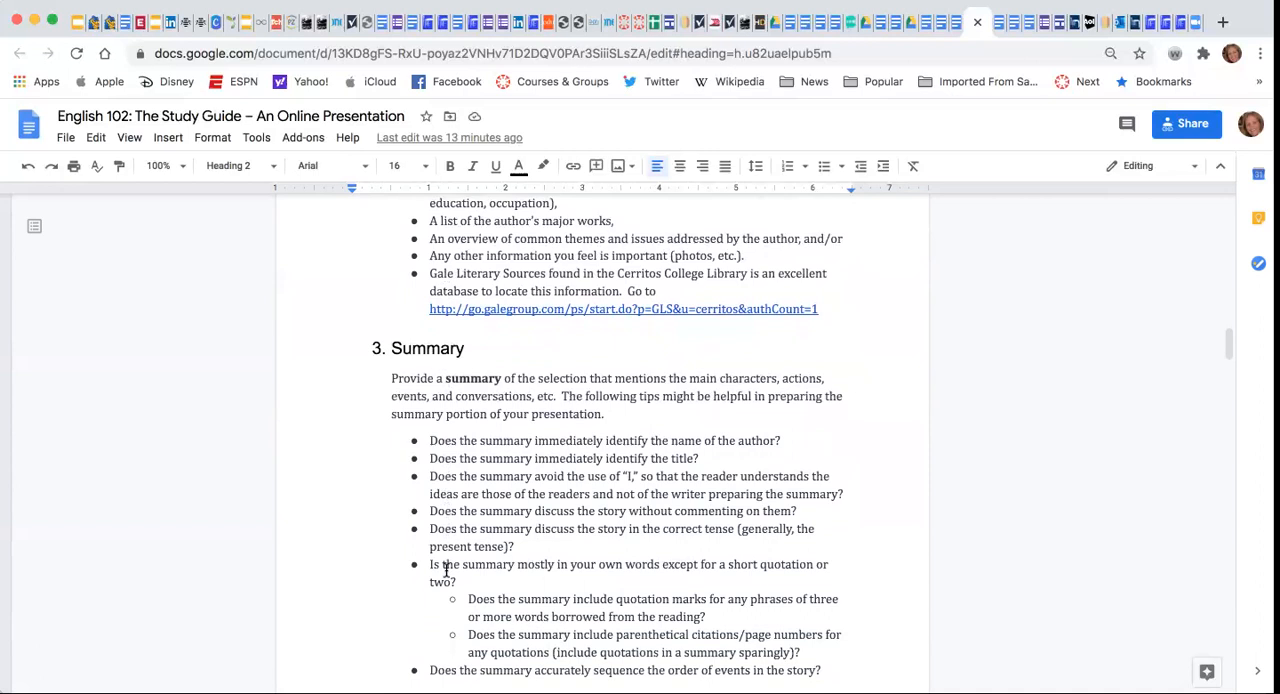
pyautogui.scroll(-3)
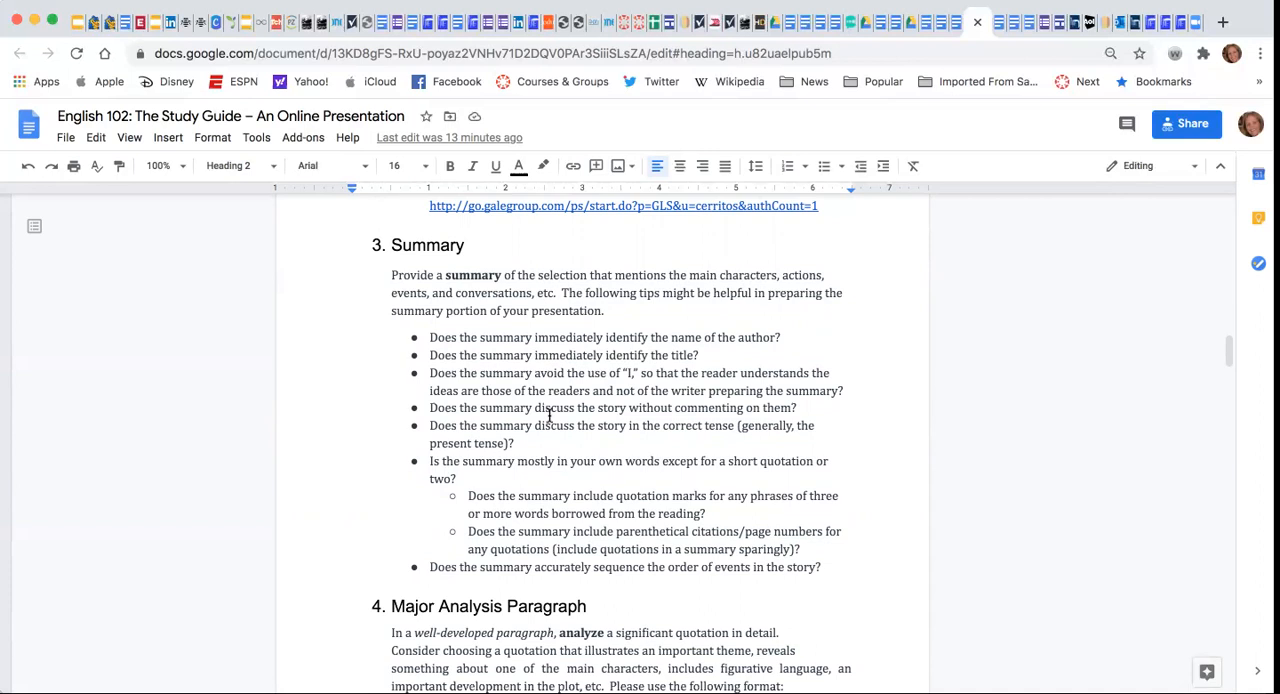
pyautogui.scroll(-3)
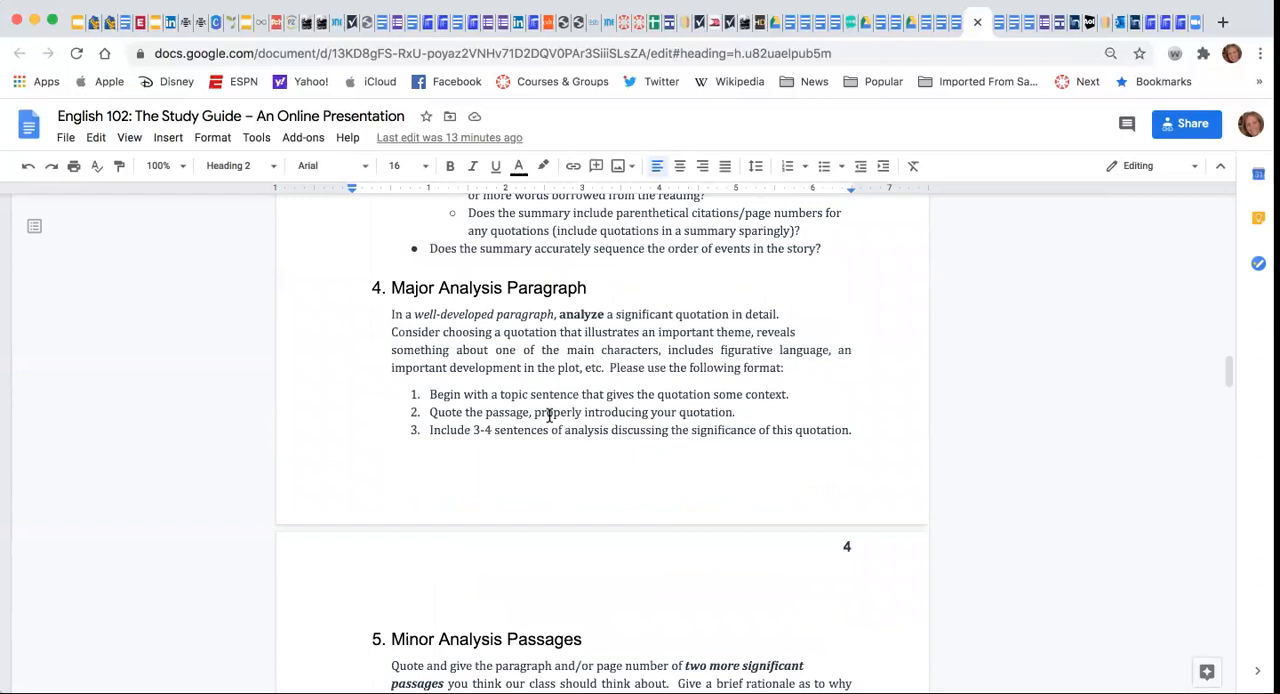
pyautogui.scroll(-3)
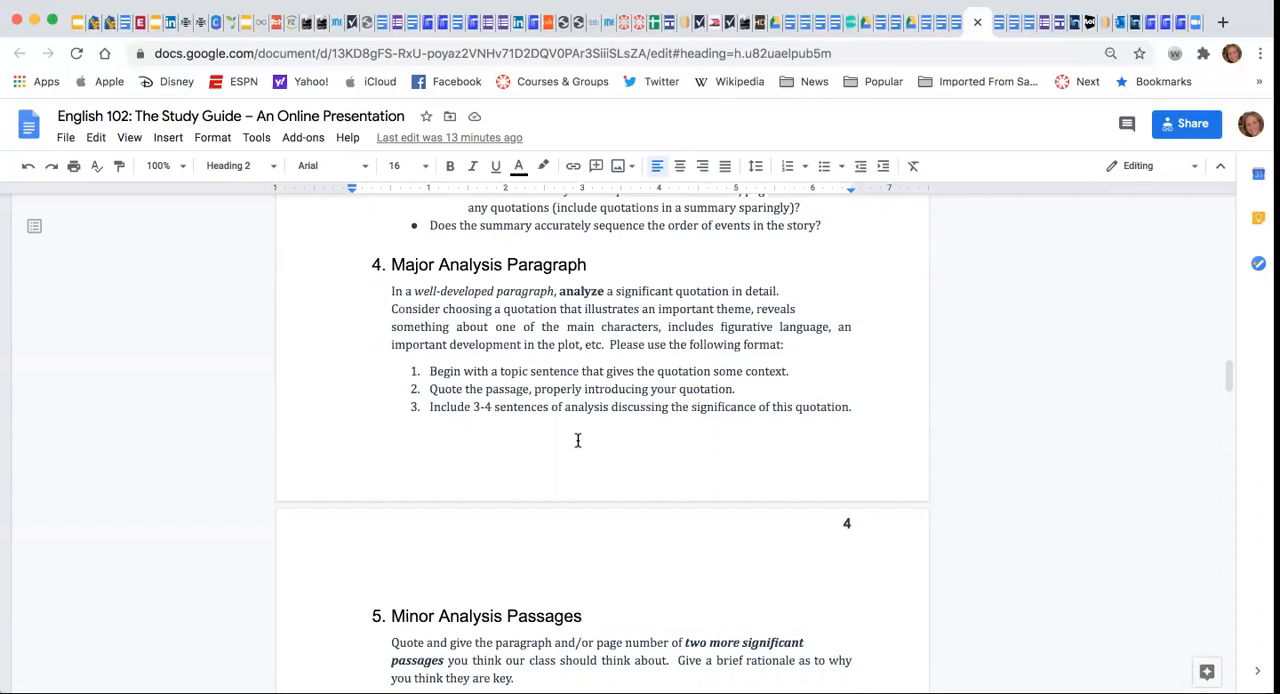
pyautogui.scroll(-3)
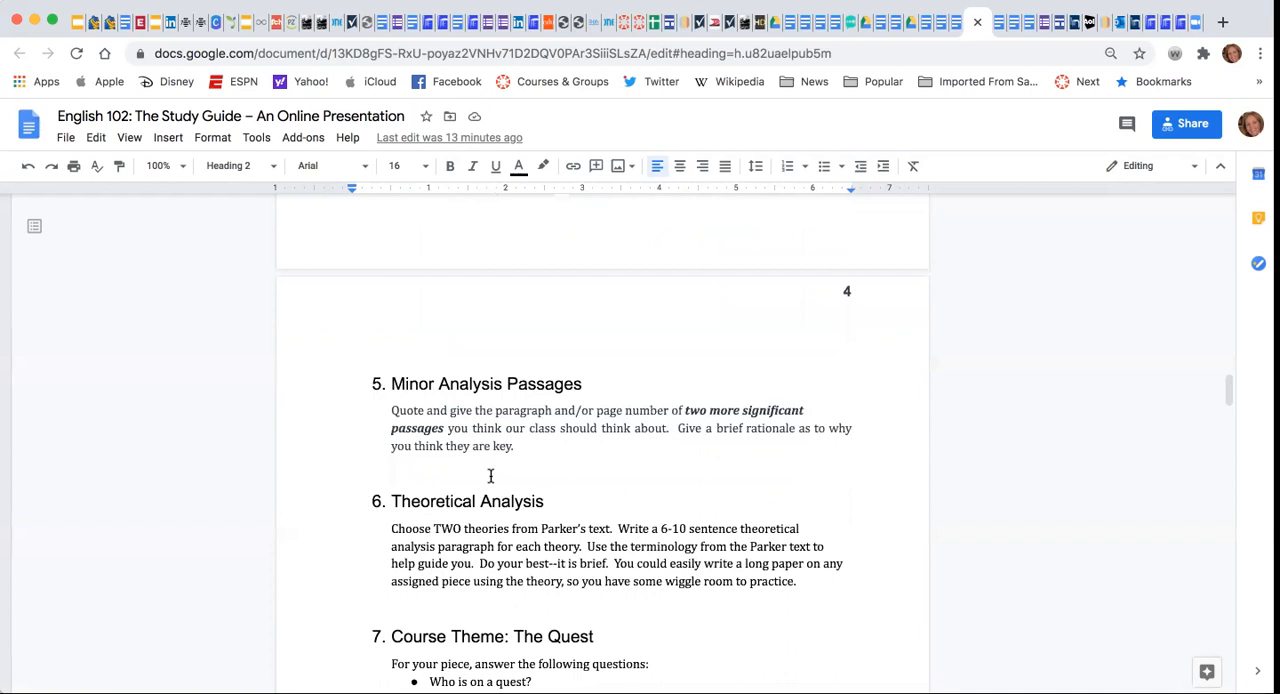
pyautogui.scroll(-3)
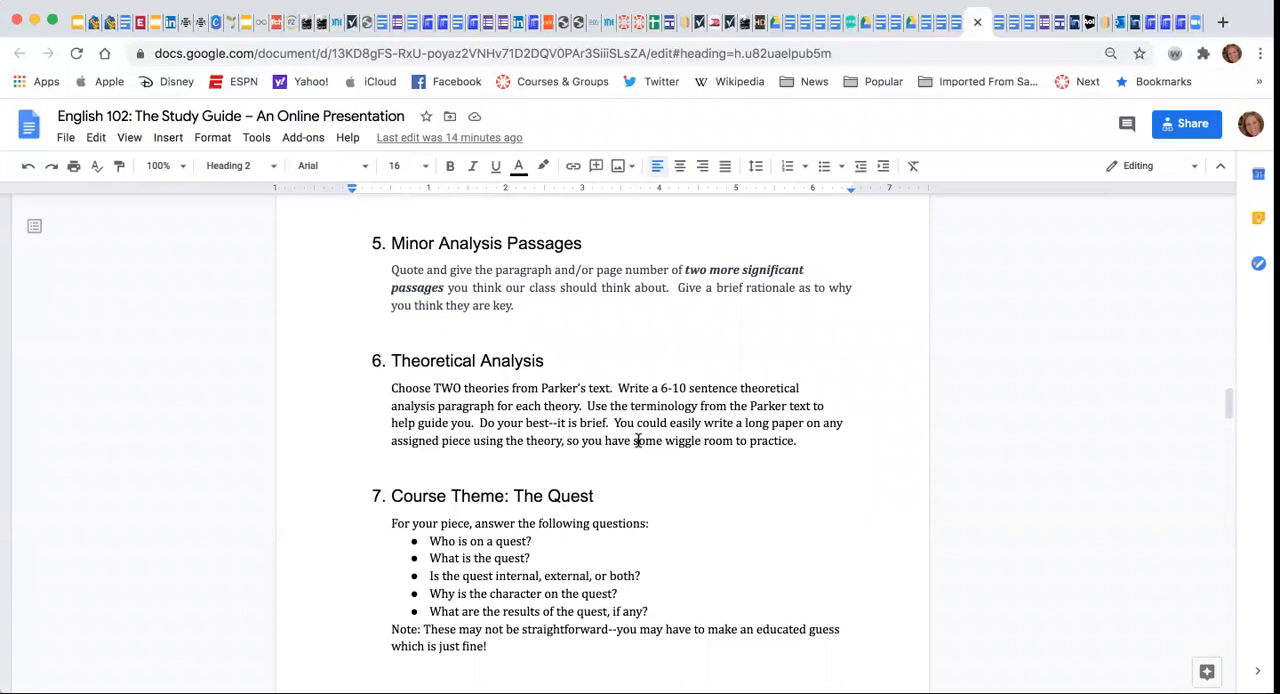
pyautogui.scroll(-3)
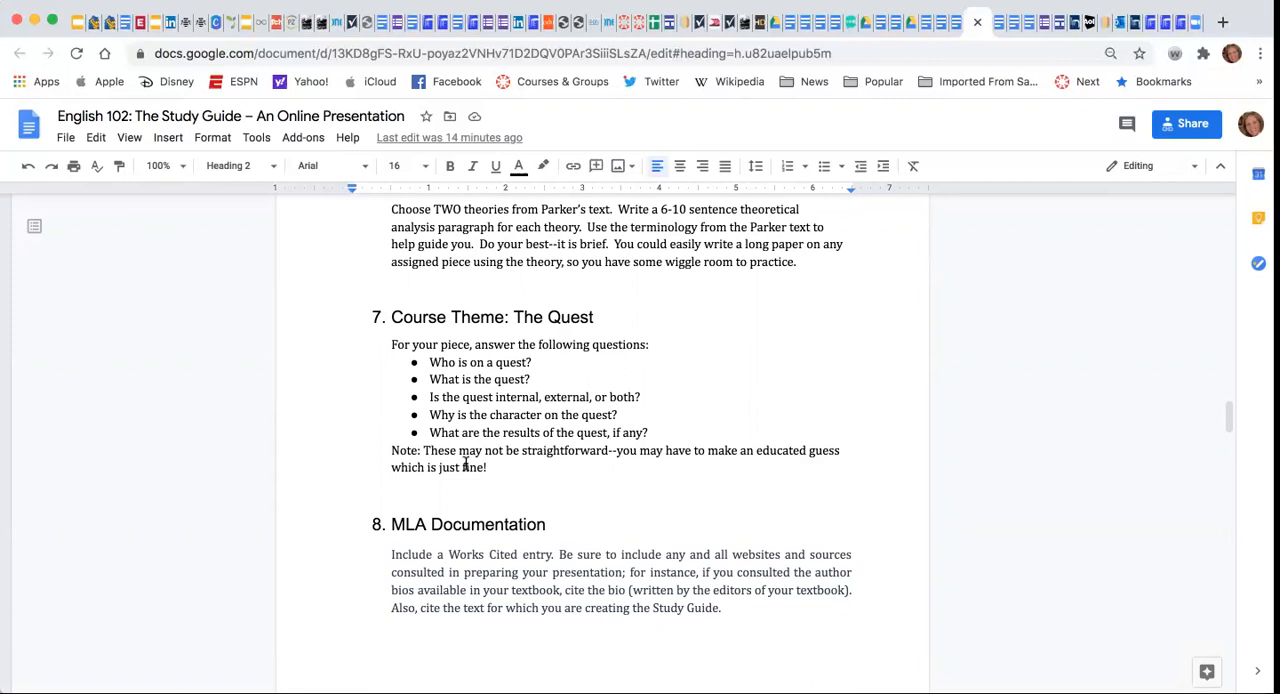
pyautogui.scroll(-3)
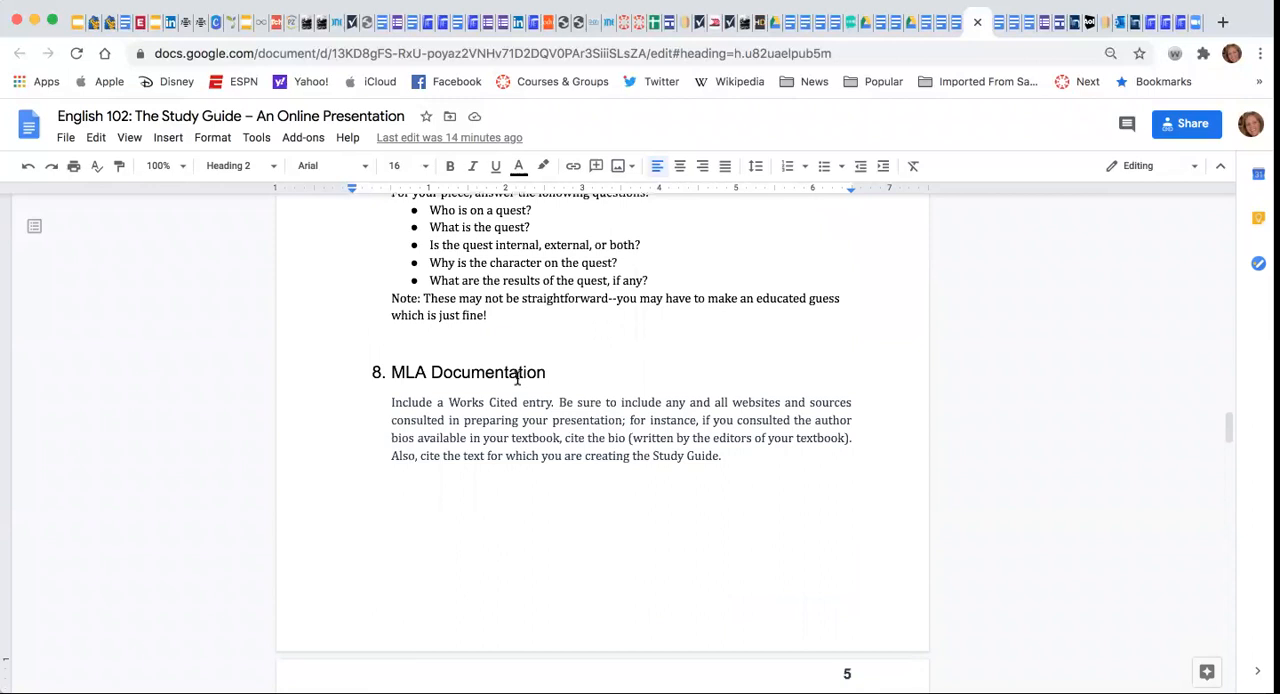
pyautogui.scroll(-3)
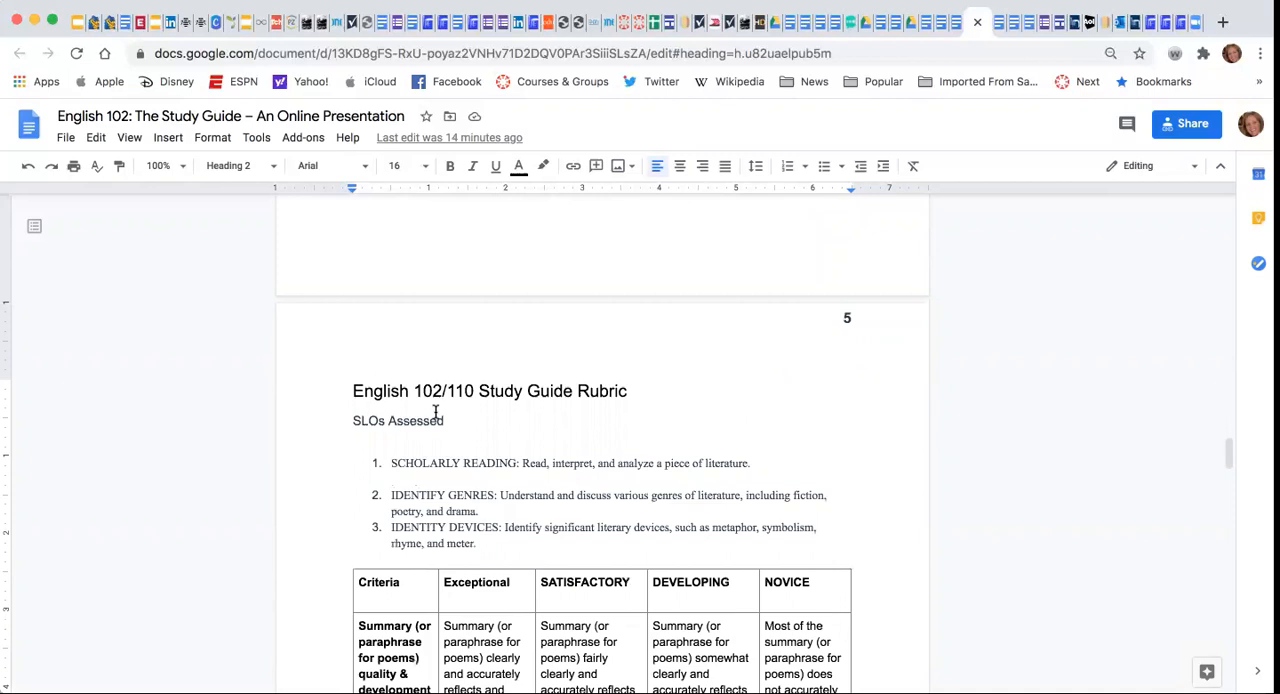
pyautogui.scroll(3)
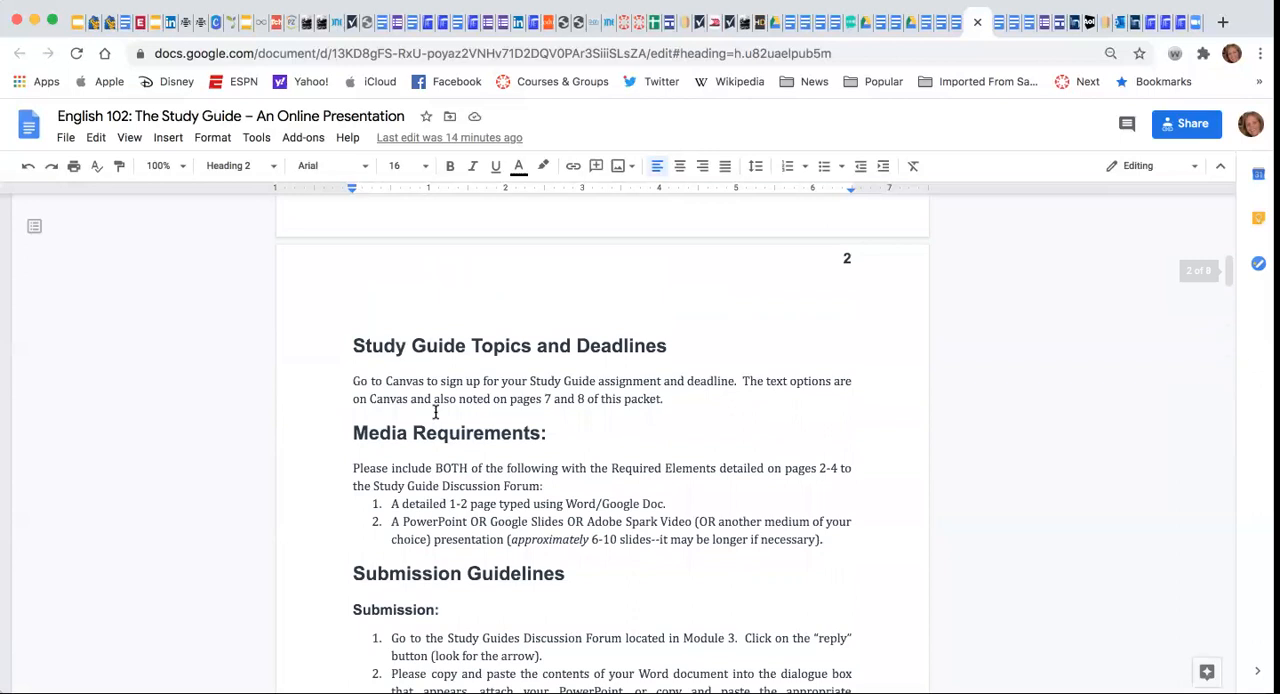
pyautogui.scroll(3)
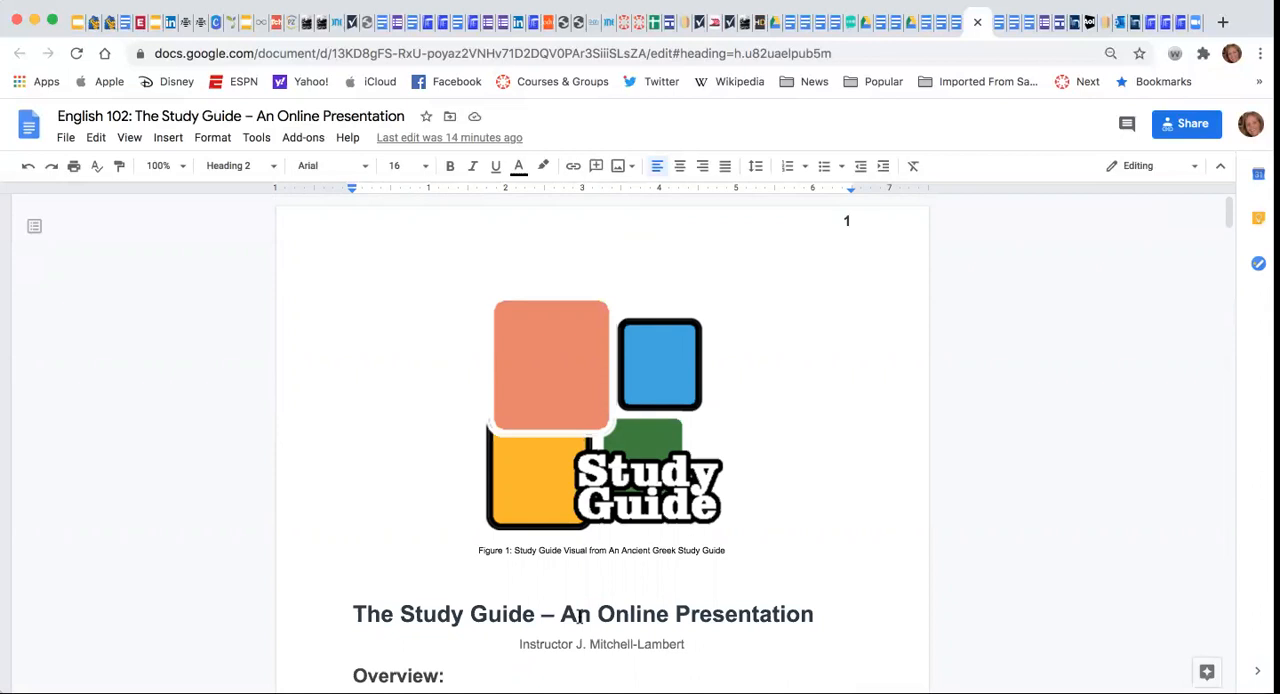
pyautogui.scroll(-3)
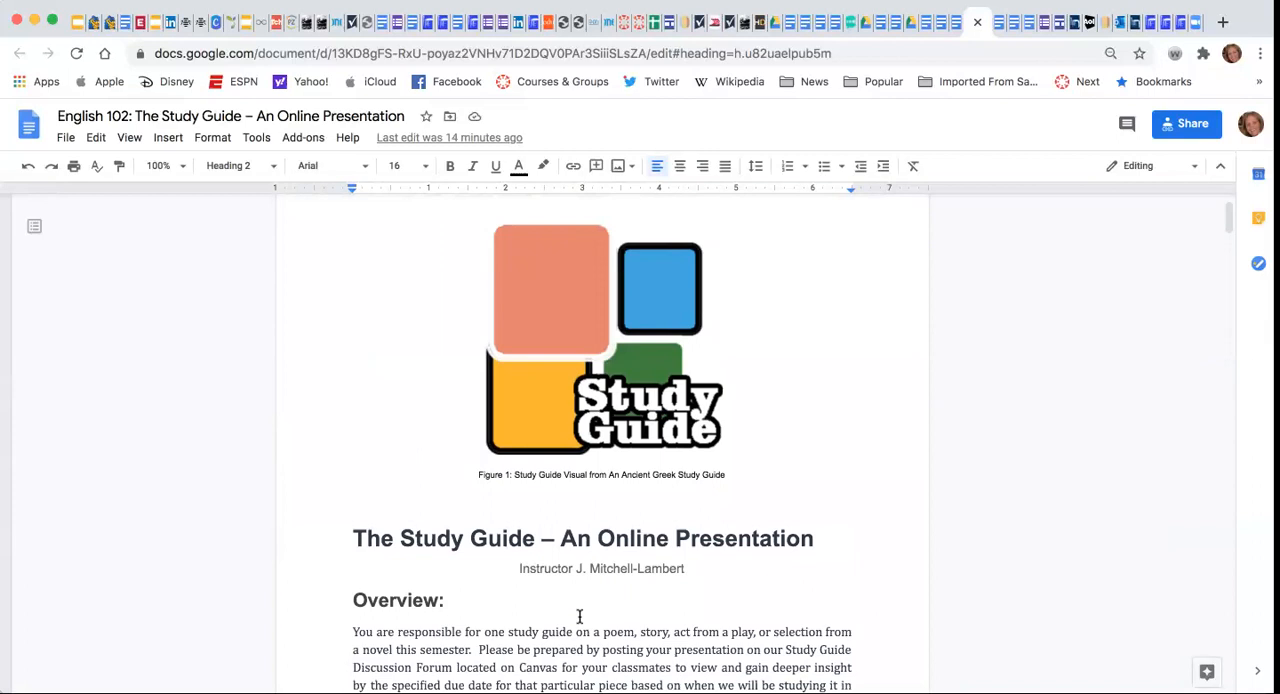